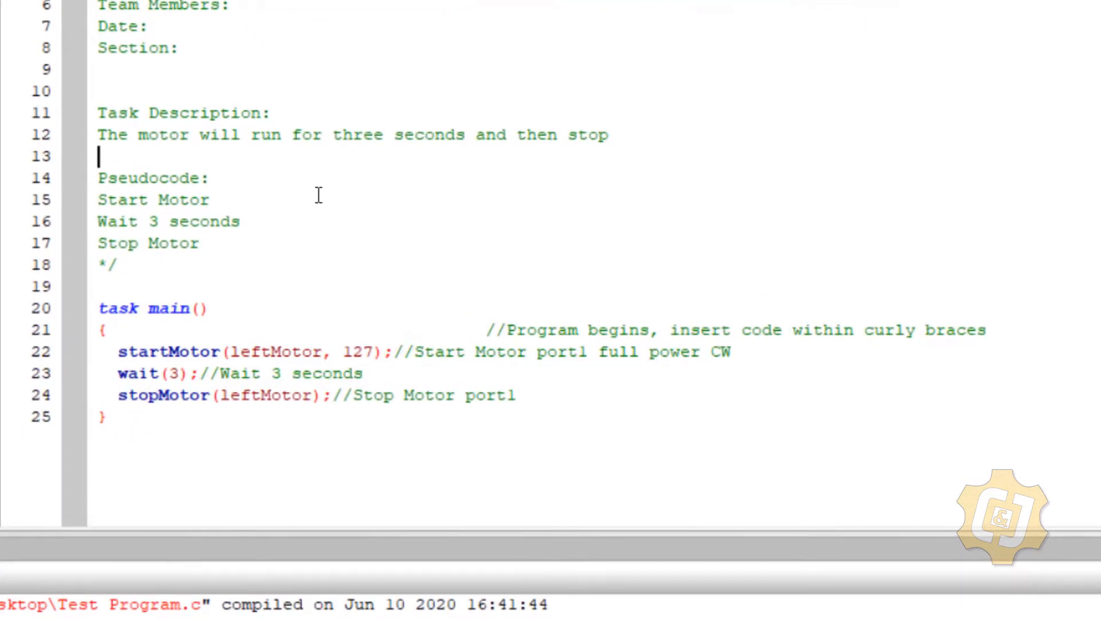
mouse_move(325, 194)
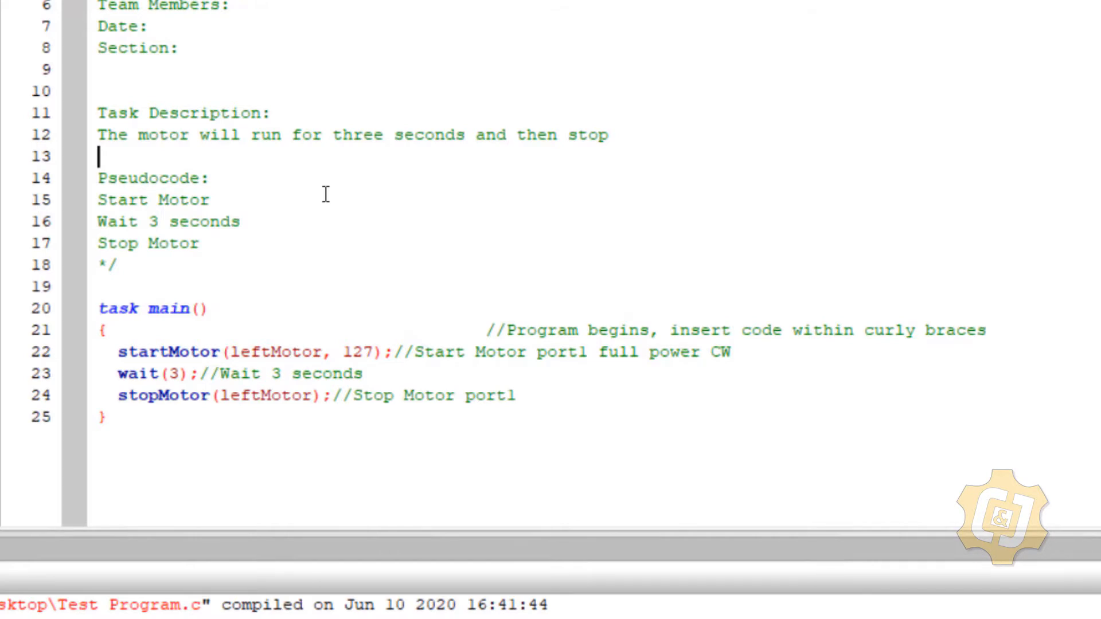
mouse_move(422, 175)
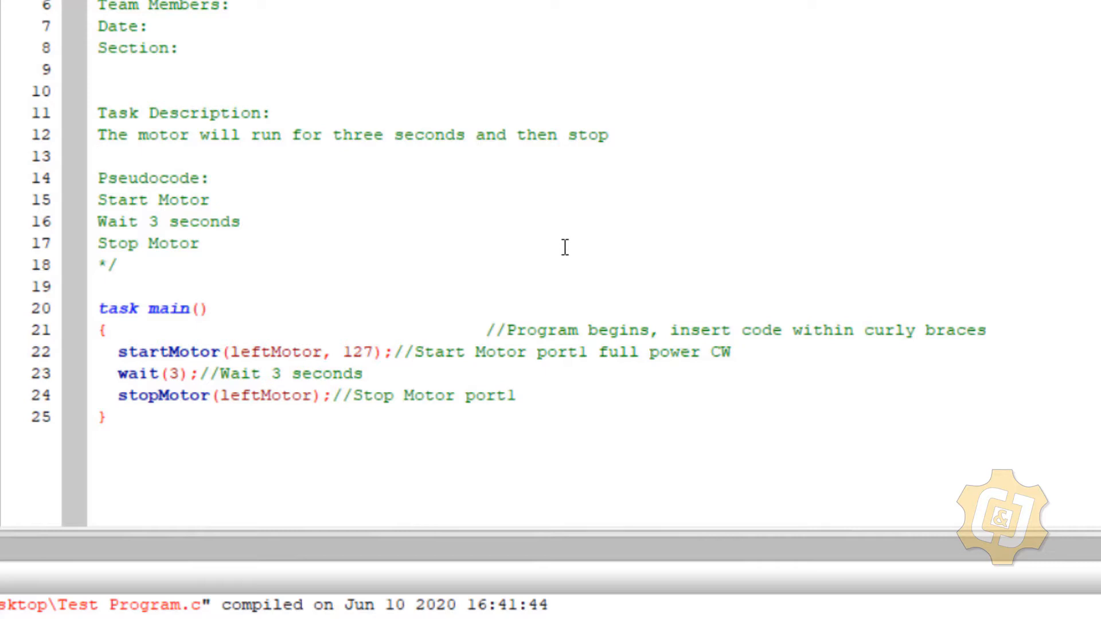
Insert 'after the limit switch is pressed' before 'and then stop' in the task description.
text(after a)
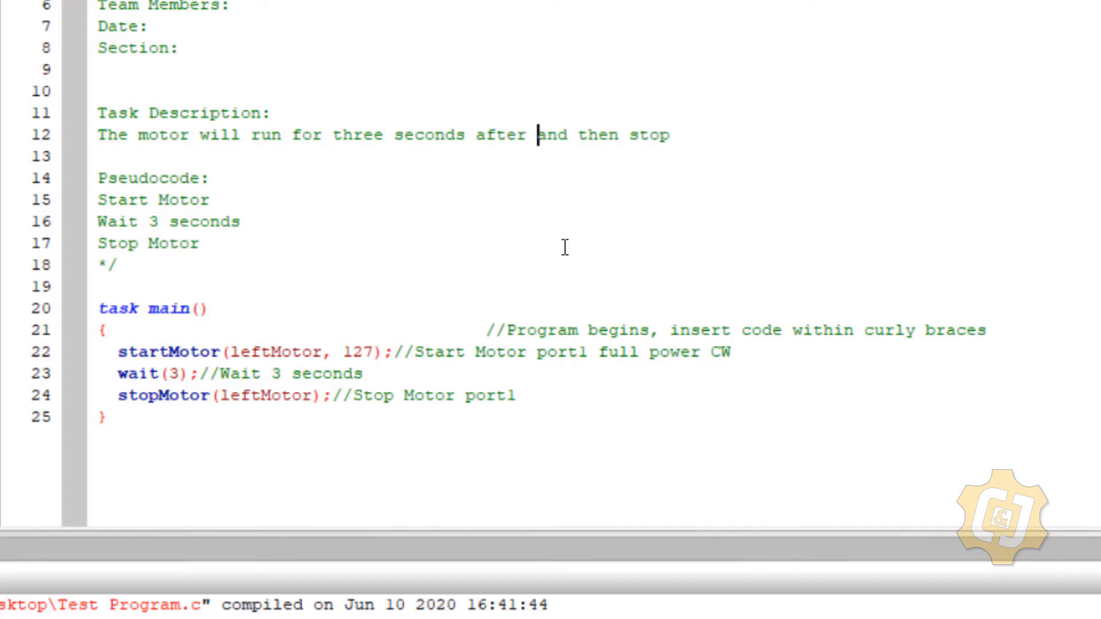
text(the limit s)
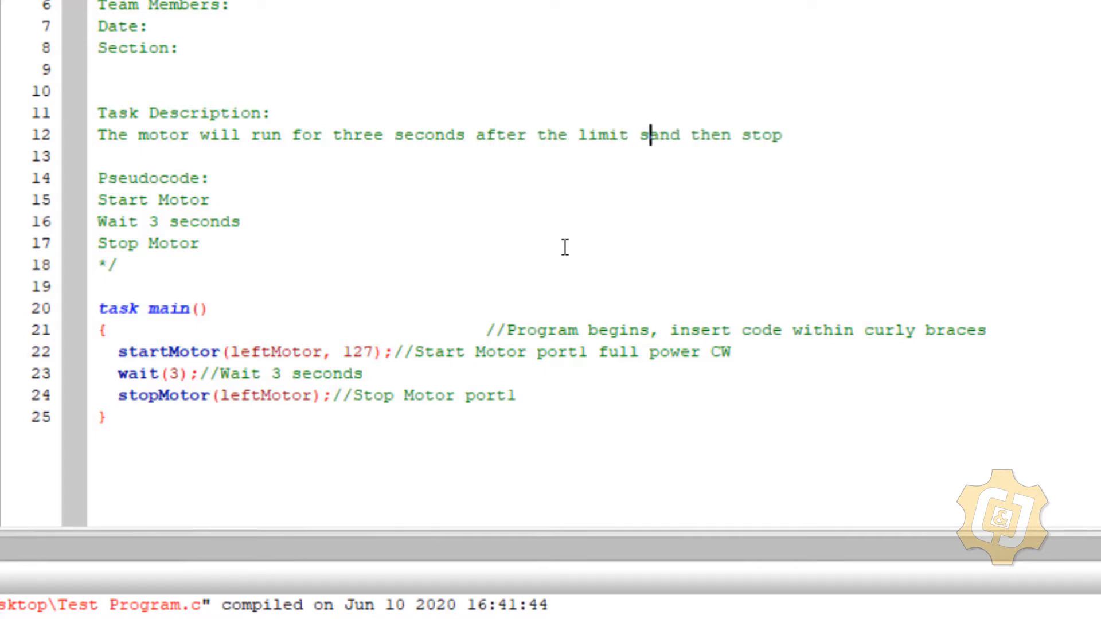
text(witch i p)
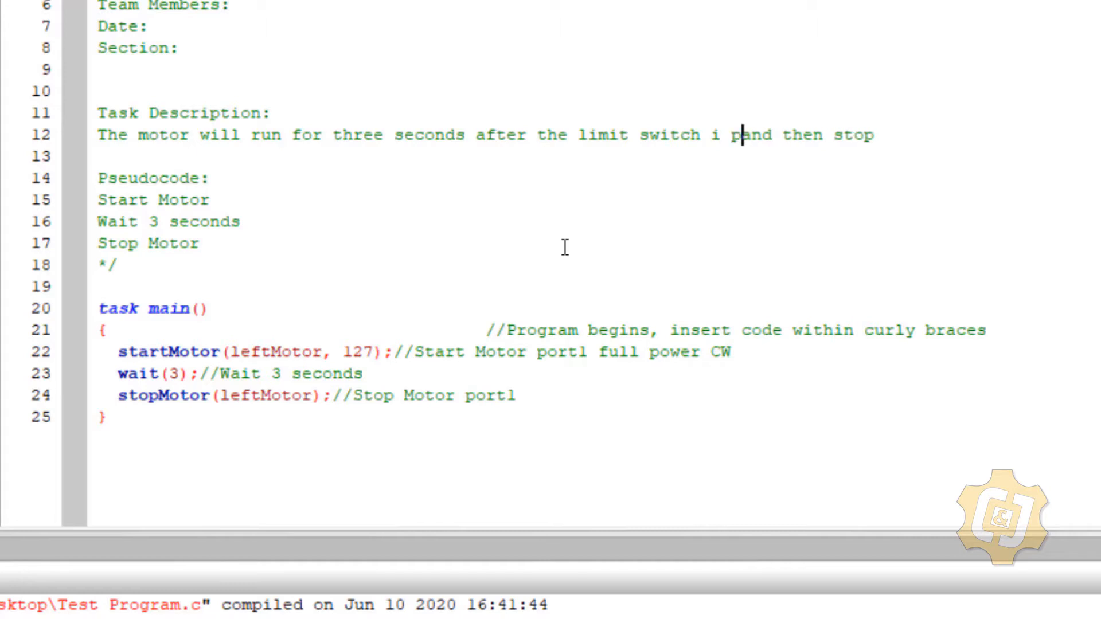
text(s pressed)
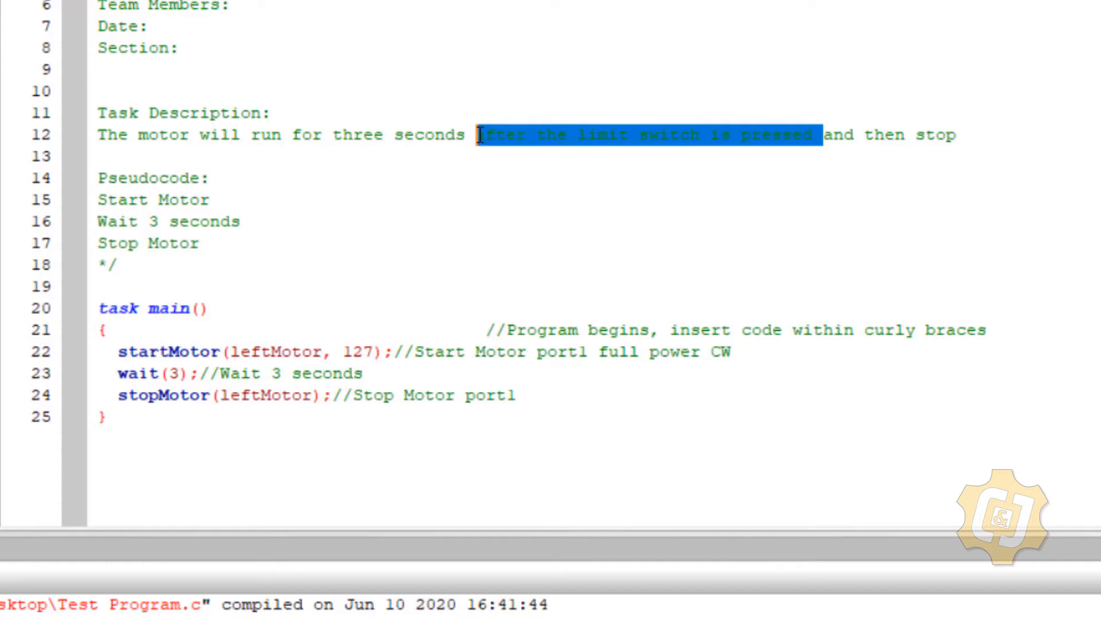
Move 'after the limit switch is pressed' to the start of the task description sentence.
key(Delete)
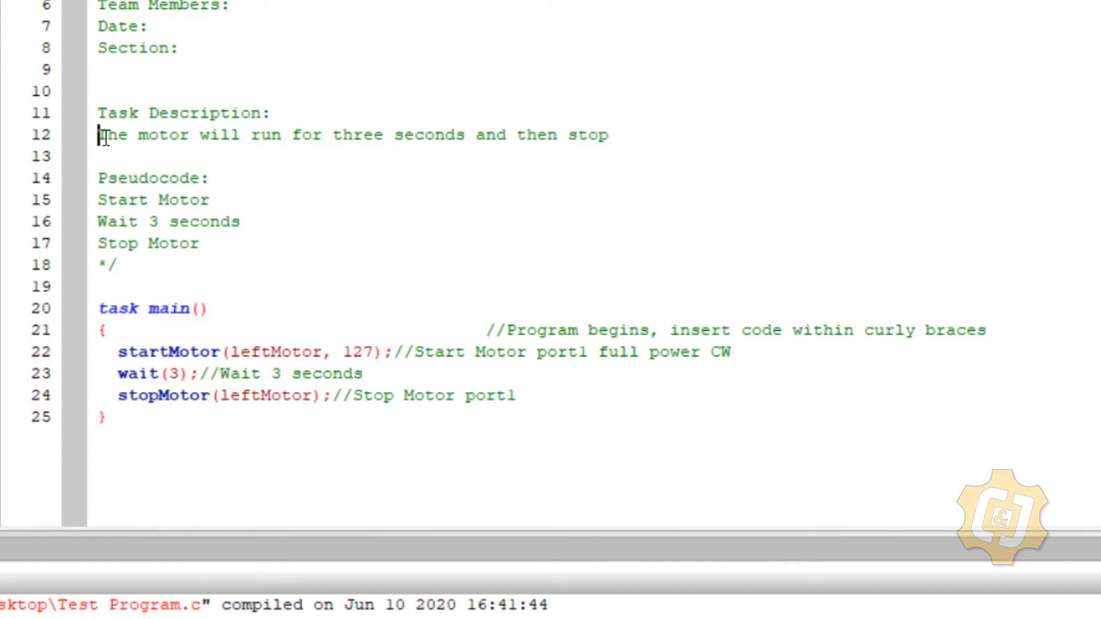
text(after the limit switch is pressed, t)
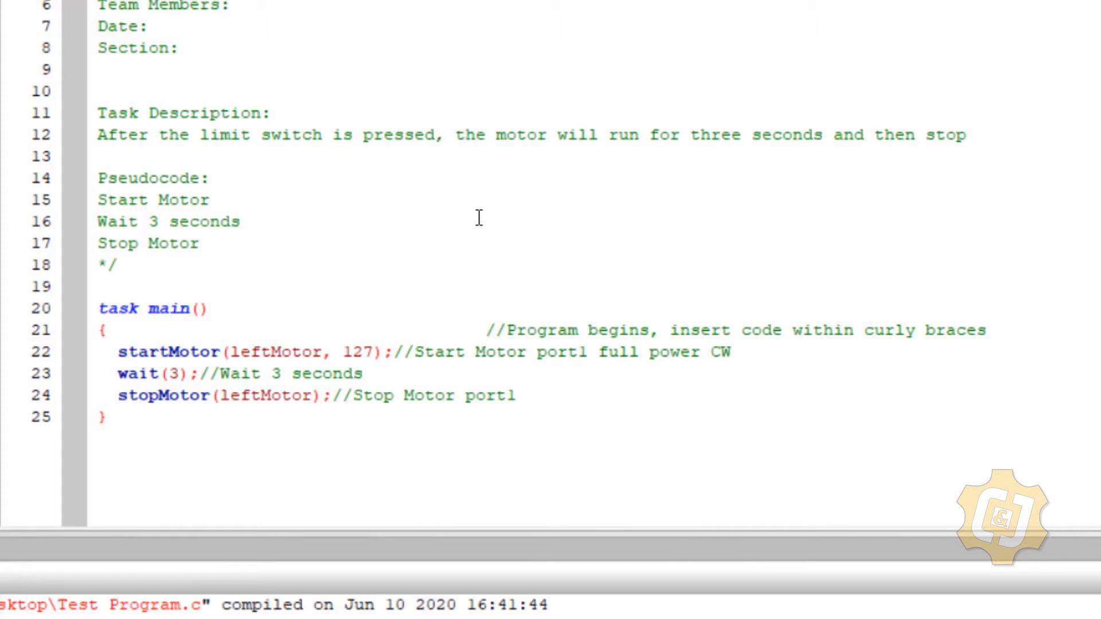
click(465, 134)
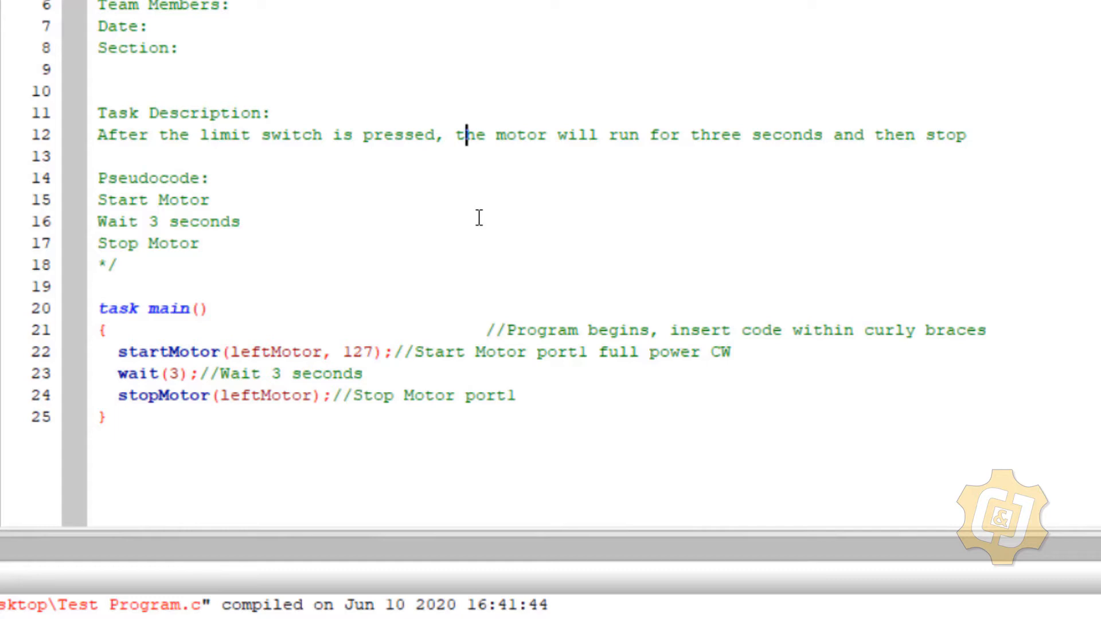
mouse_move(193, 201)
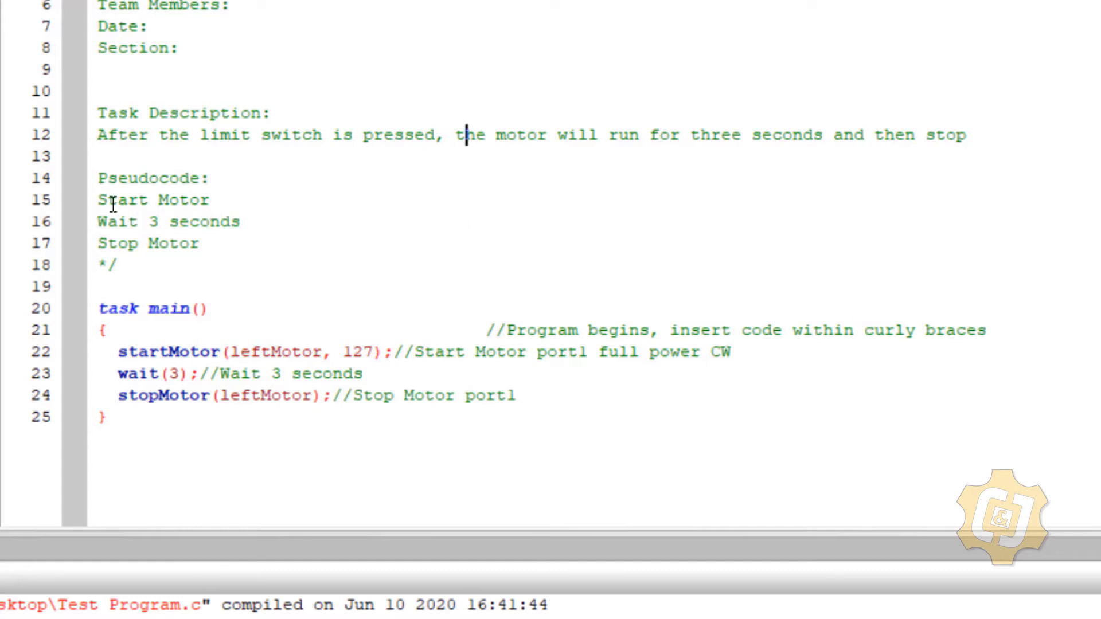
Add pseudocode line 'Until switch is pressed' above 'Start Motor' and a blank line before startMotor.
click(108, 200)
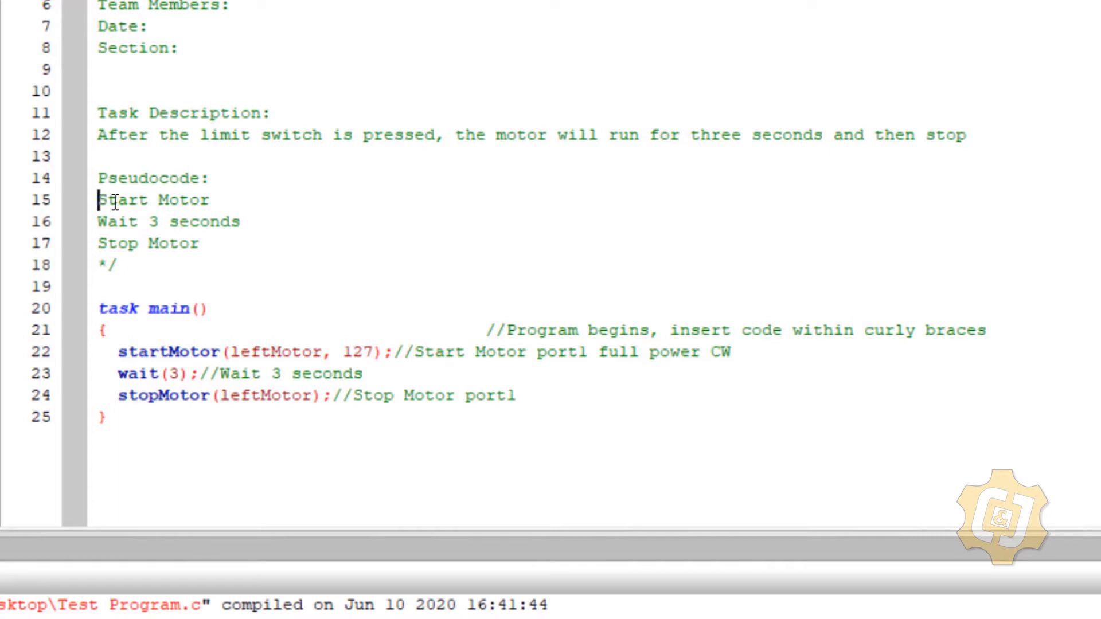
key(Enter)
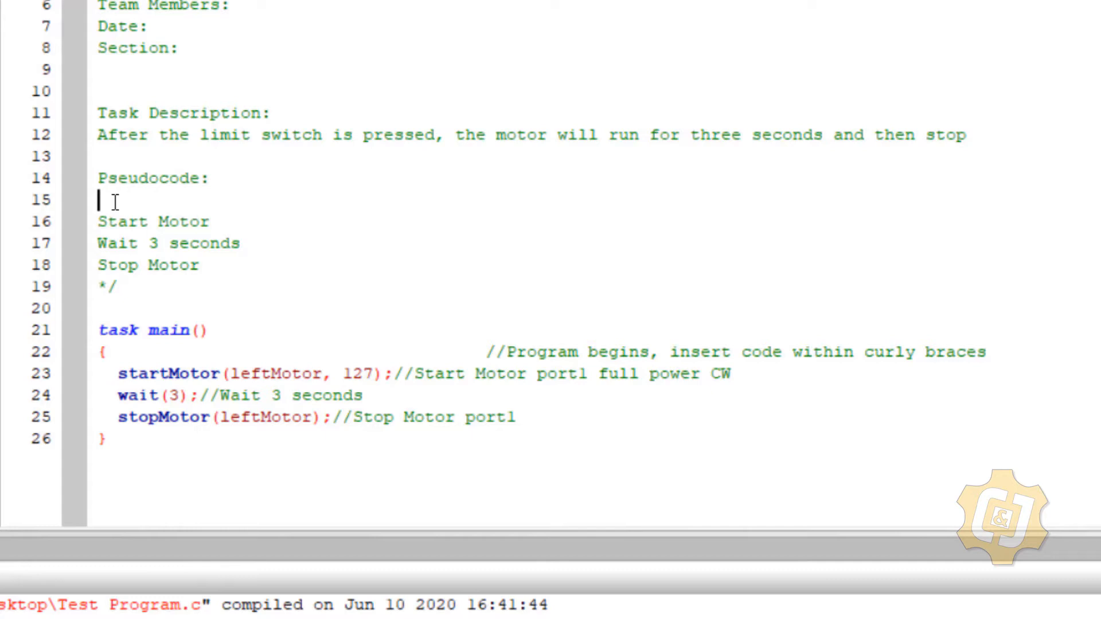
text(U)
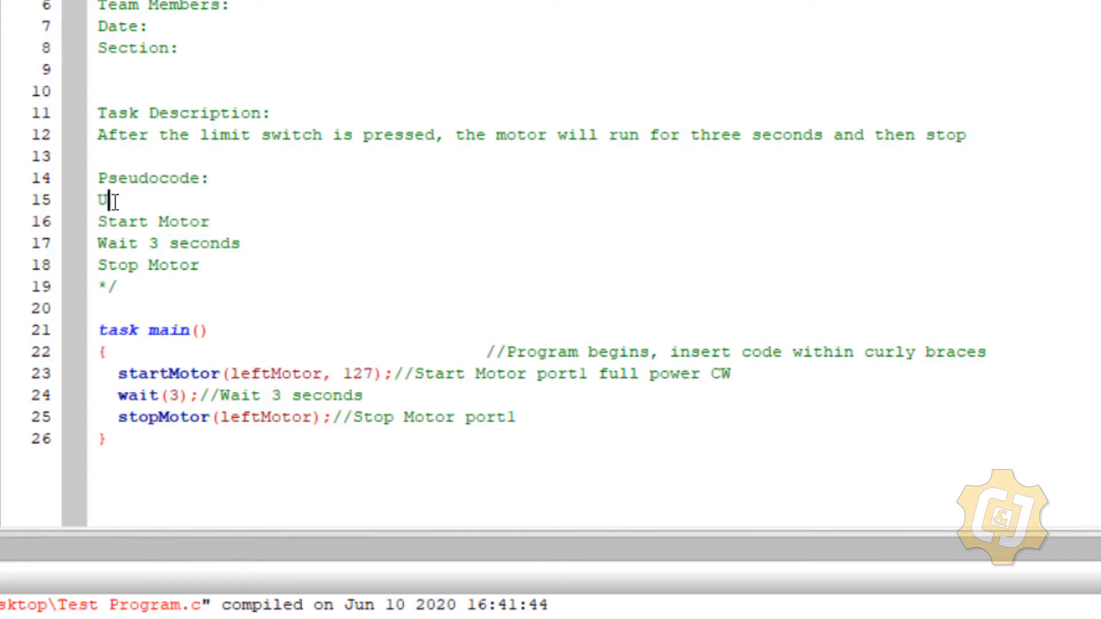
text(ntil s)
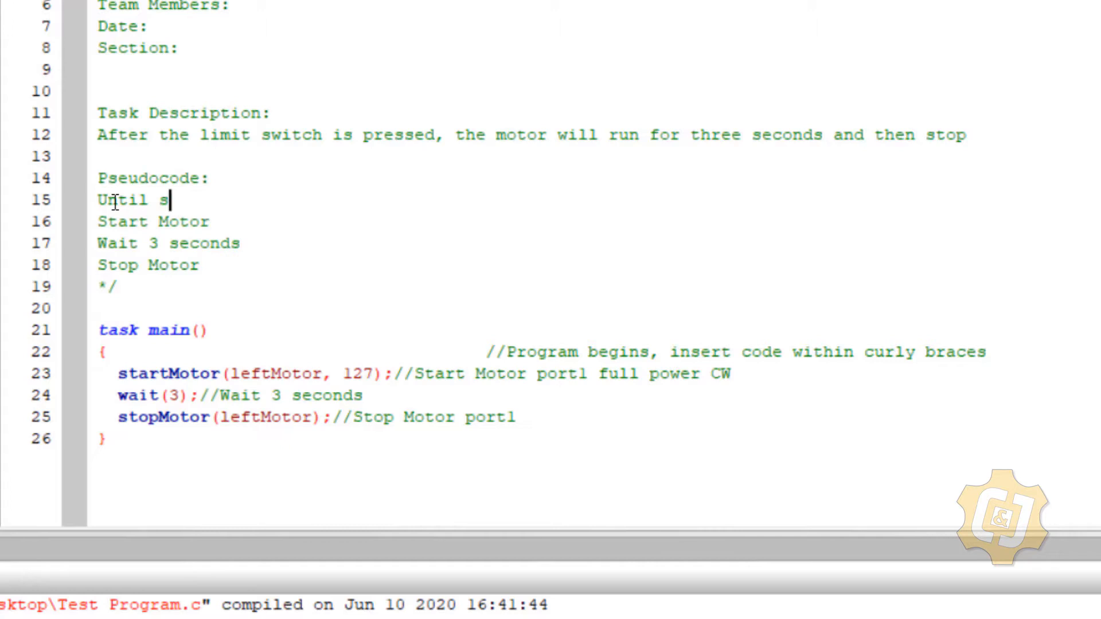
text(witch is presse)
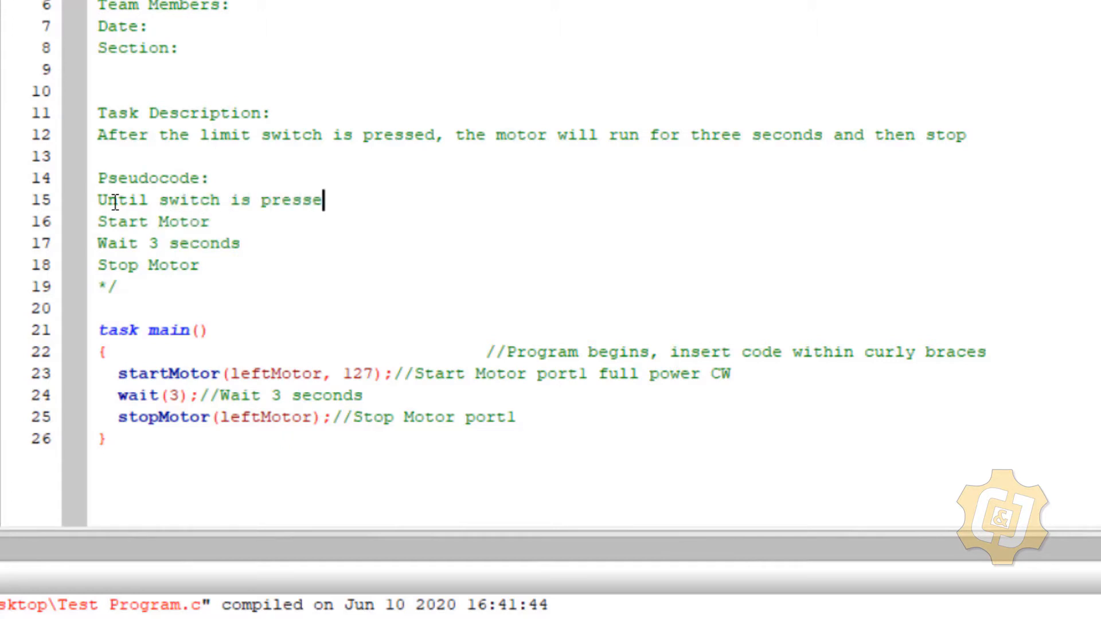
text(d)
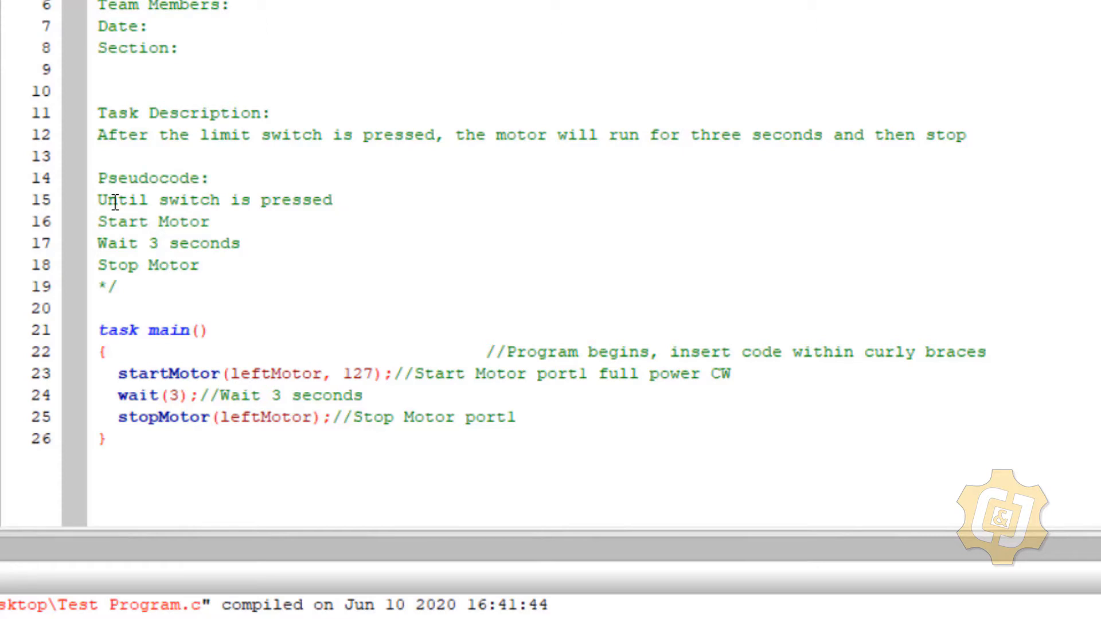
click(335, 200)
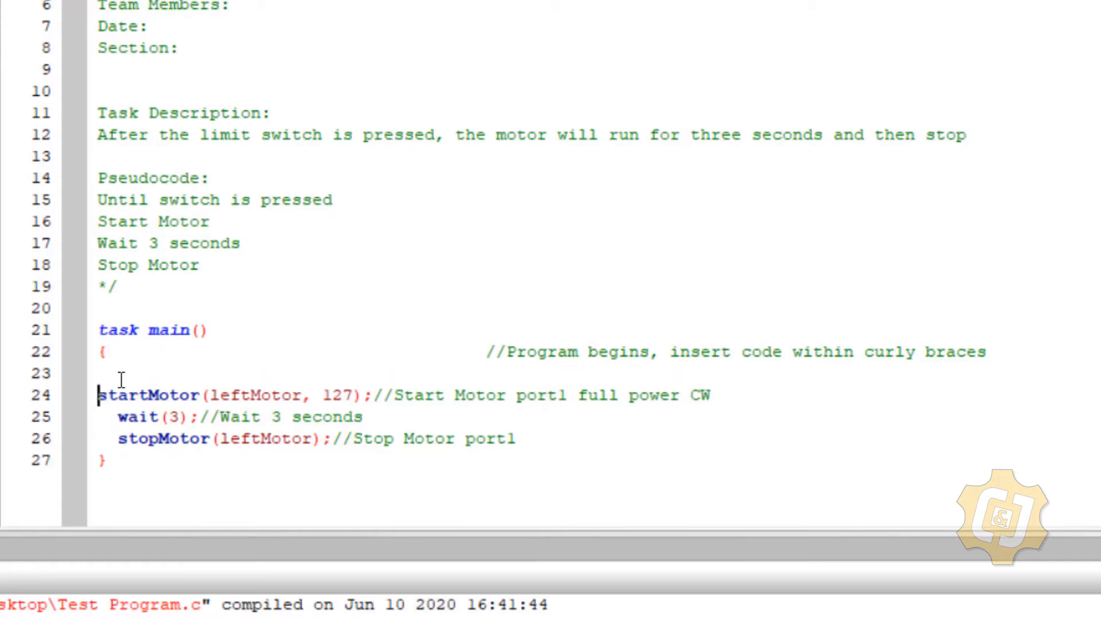
Copy 'Until switch is pressed' into task main as a // comment and show the Function Library.
drag(168, 178, 330, 200)
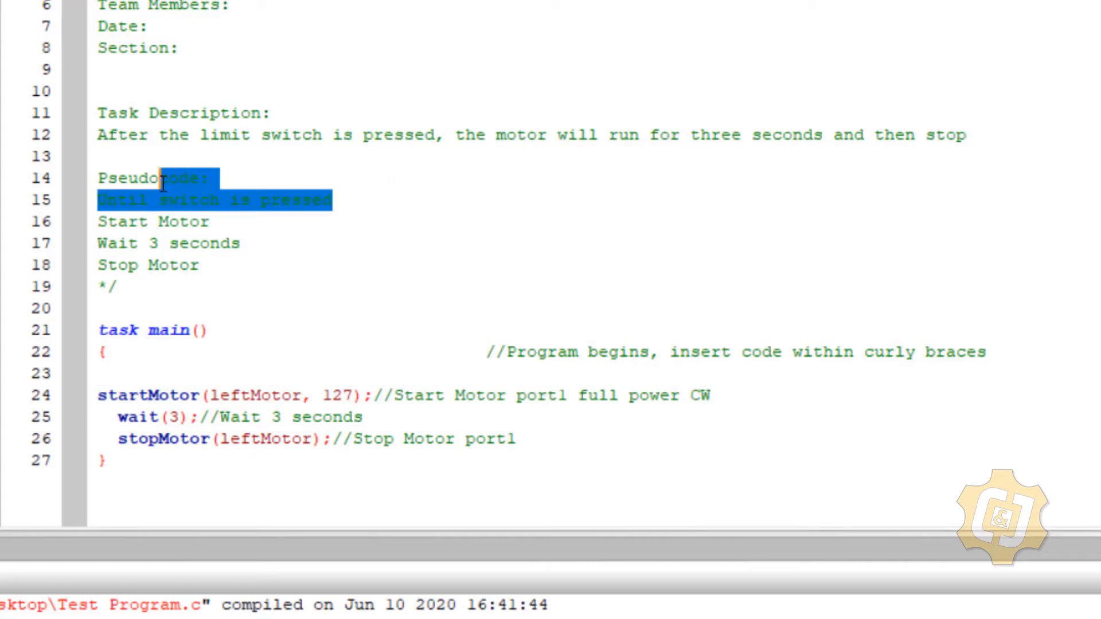
right_click(113, 200)
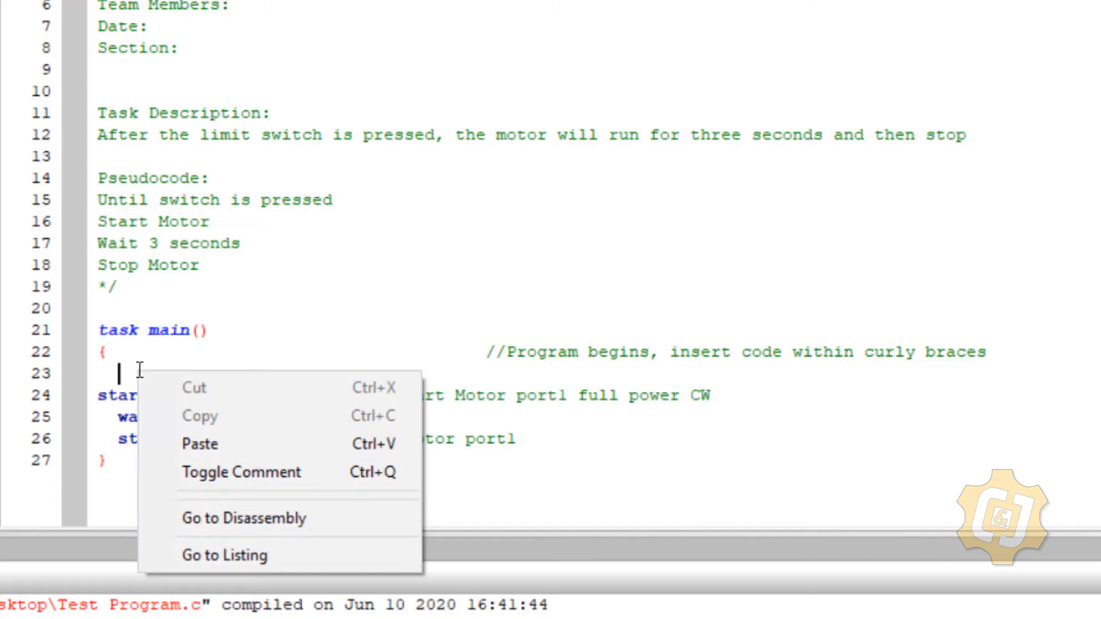
click(200, 444)
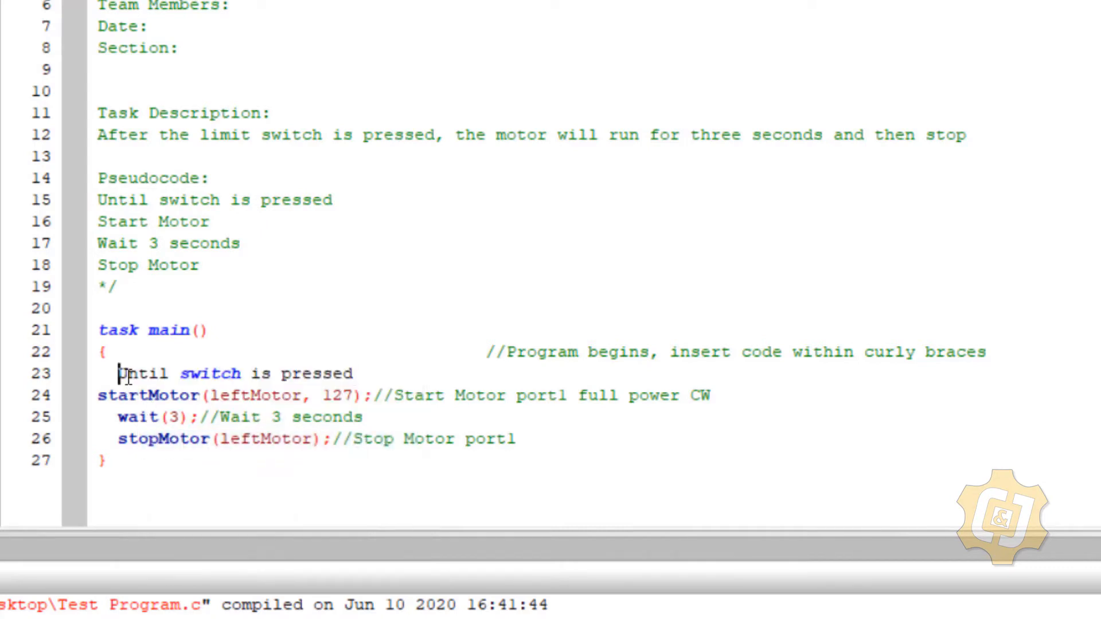
text(//)
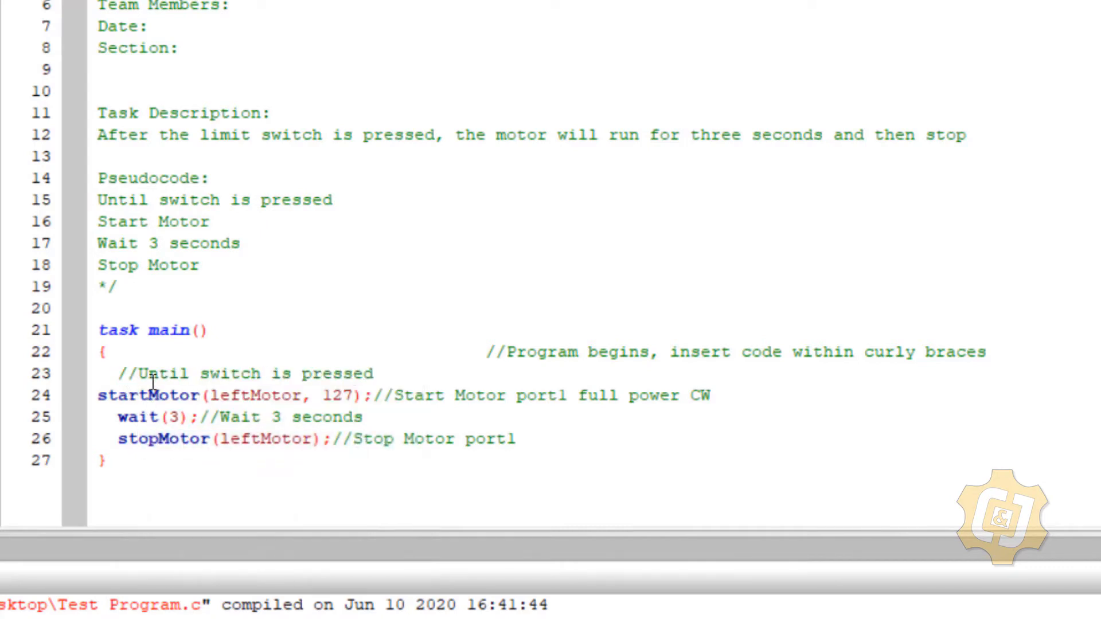
click(117, 374)
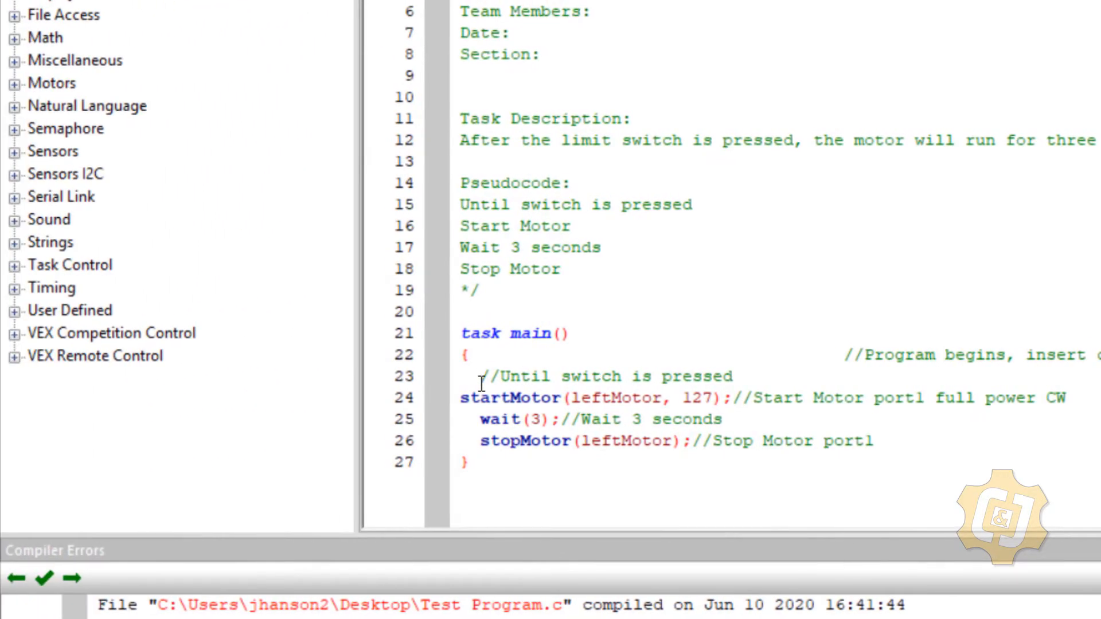
Expand Natural Language and its Until group, scrolling to untilTouch.
click(12, 106)
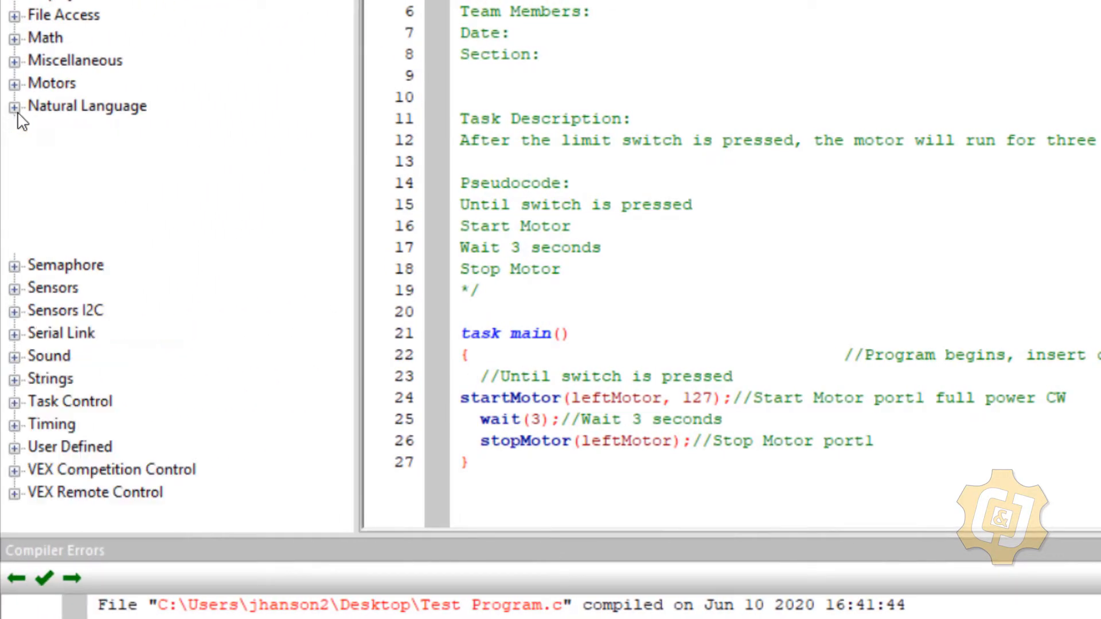
click(13, 106)
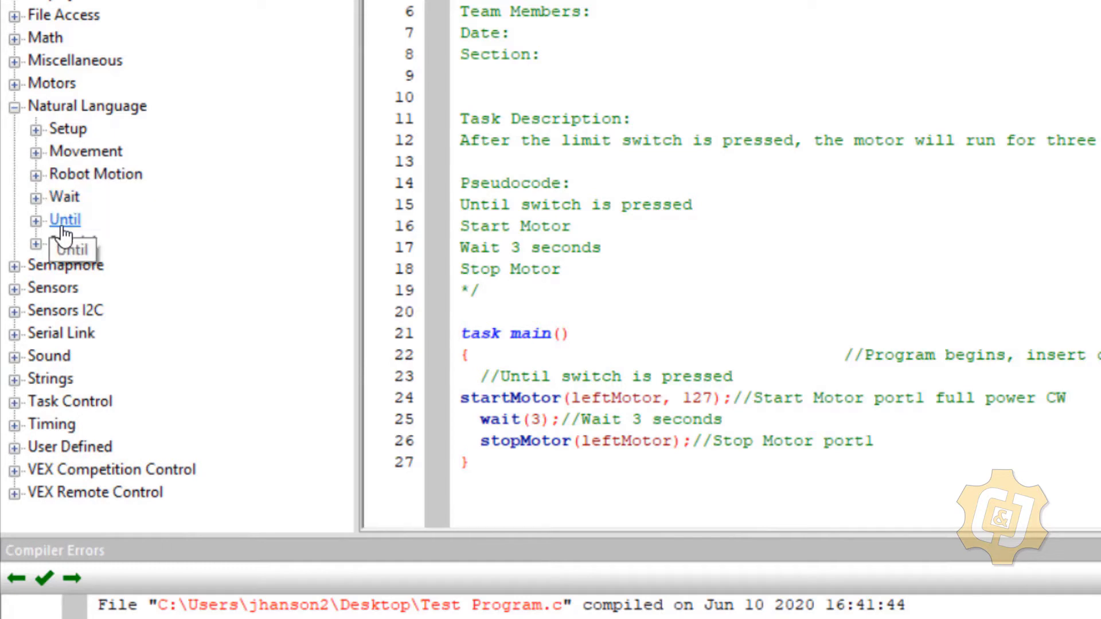
click(38, 220)
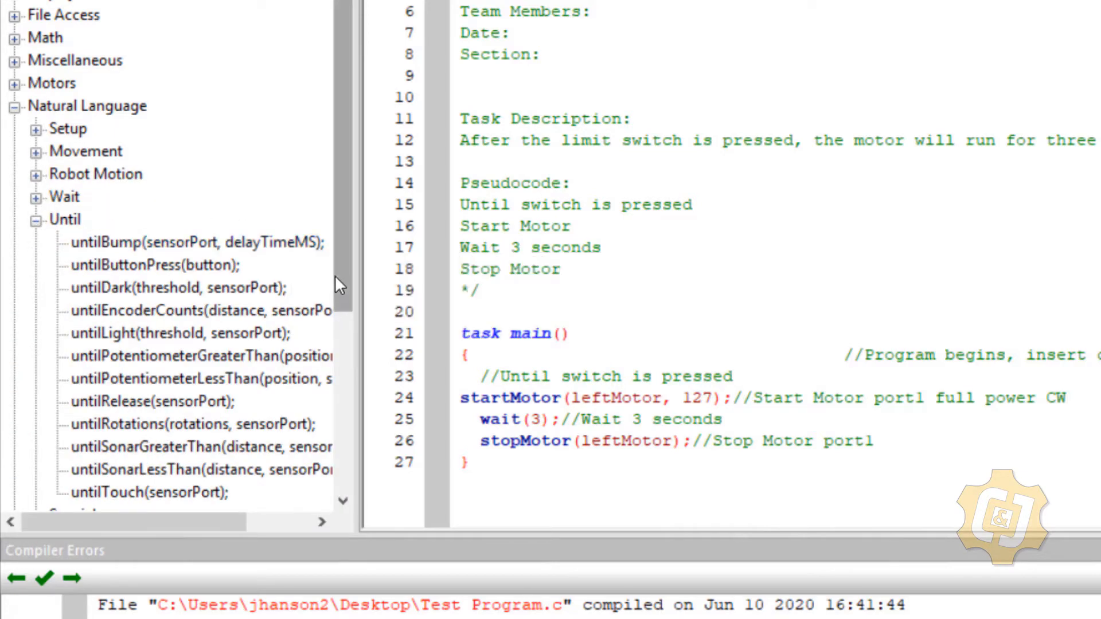
scroll(down, 3)
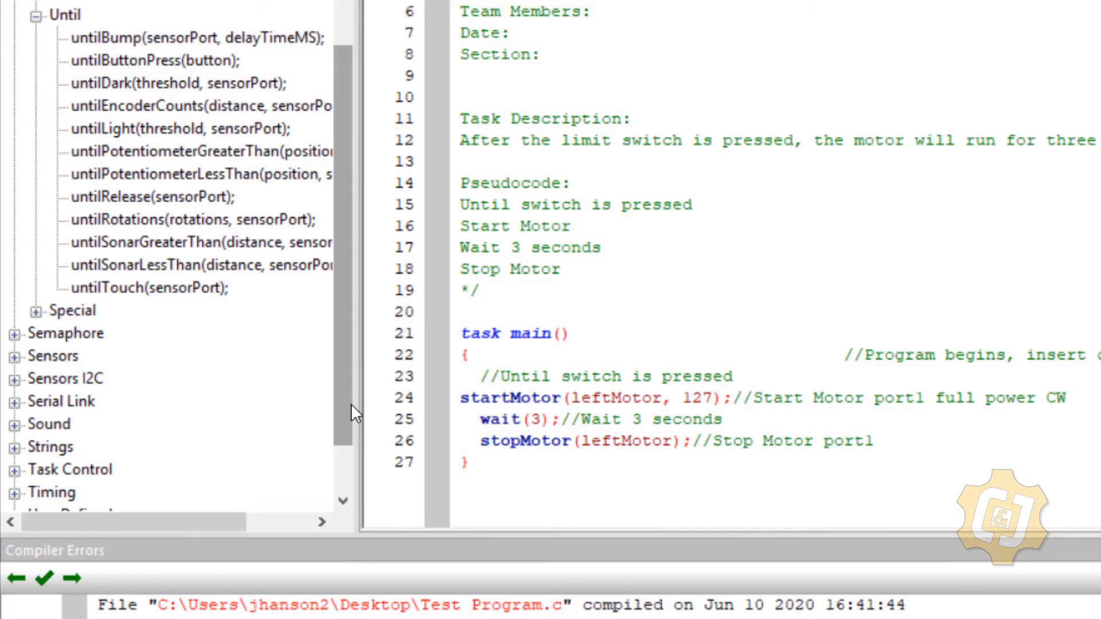
mouse_move(165, 66)
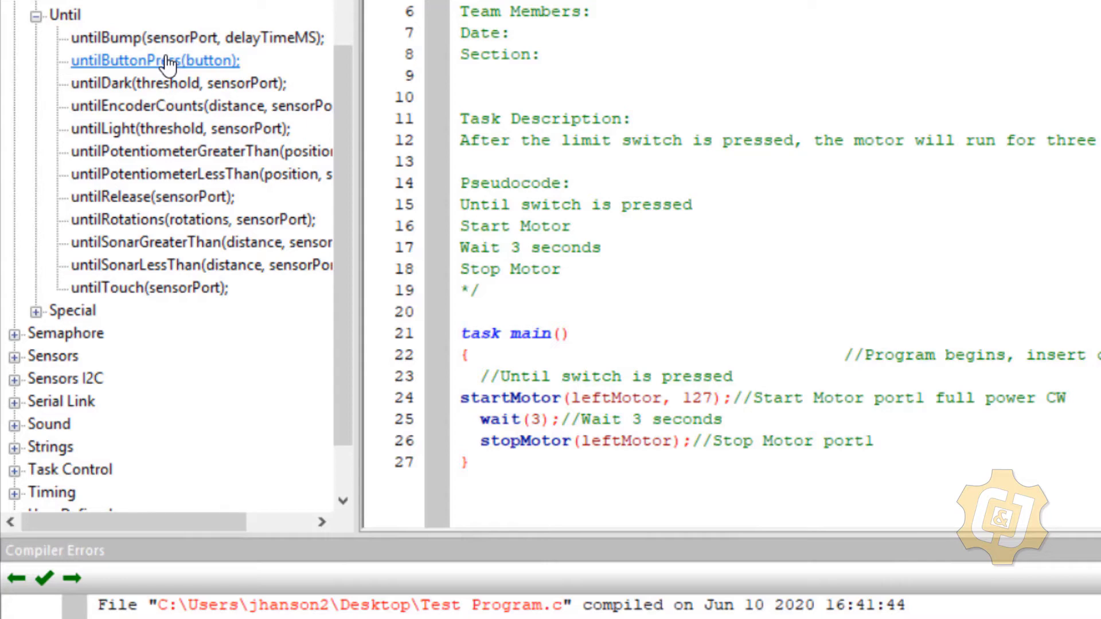
mouse_move(242, 307)
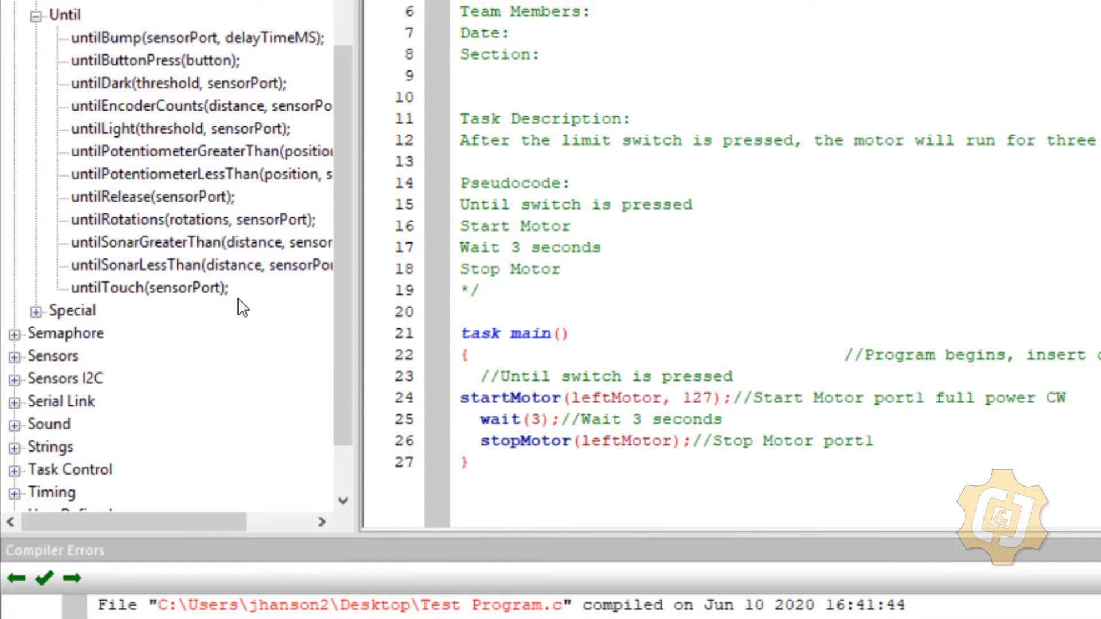
mouse_move(234, 307)
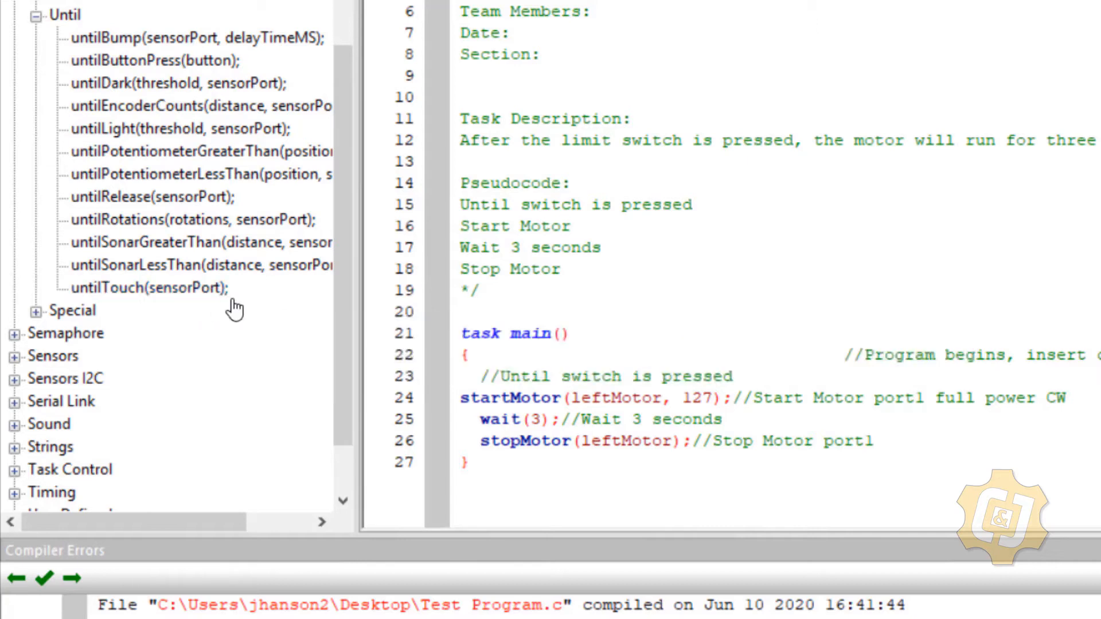
mouse_move(450, 389)
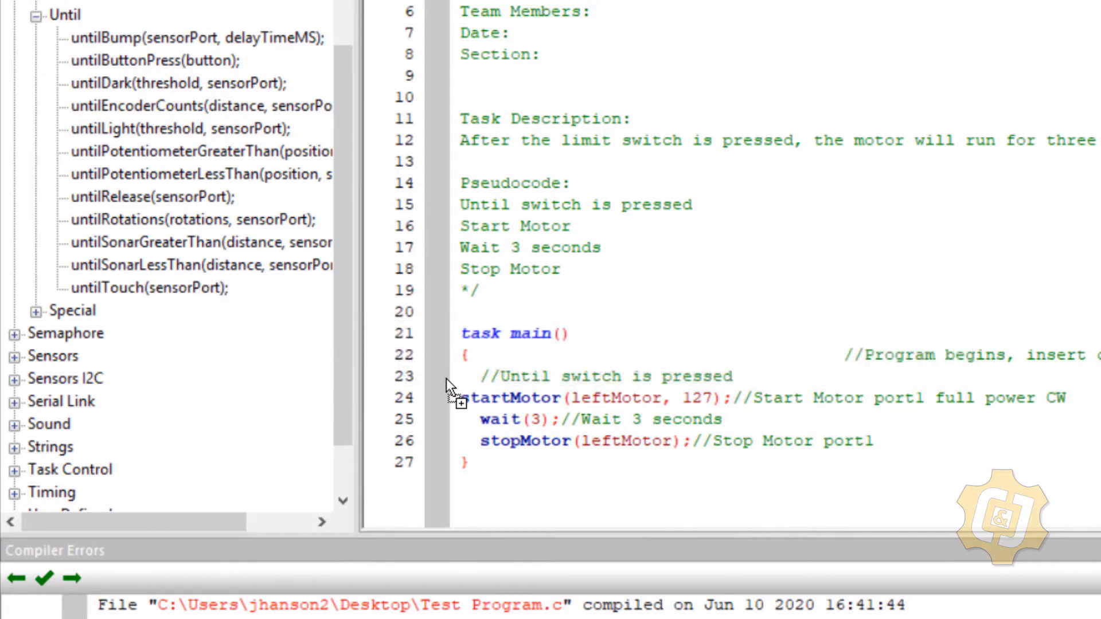